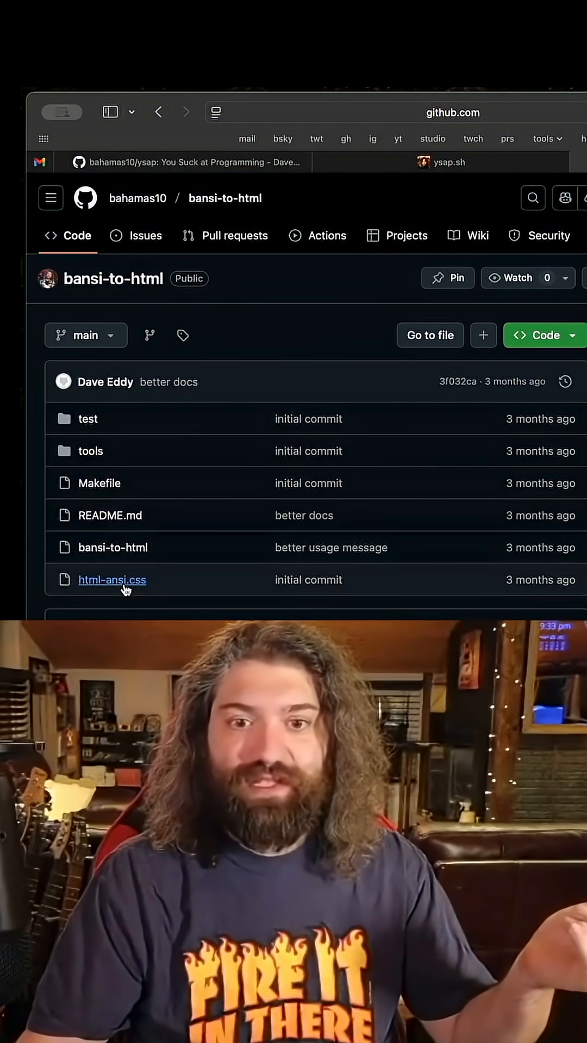
# Step: Reach the Getting Started echo example and highlight its ANSI escape codes alongside the generated HTML
pyautogui.scroll(-3)
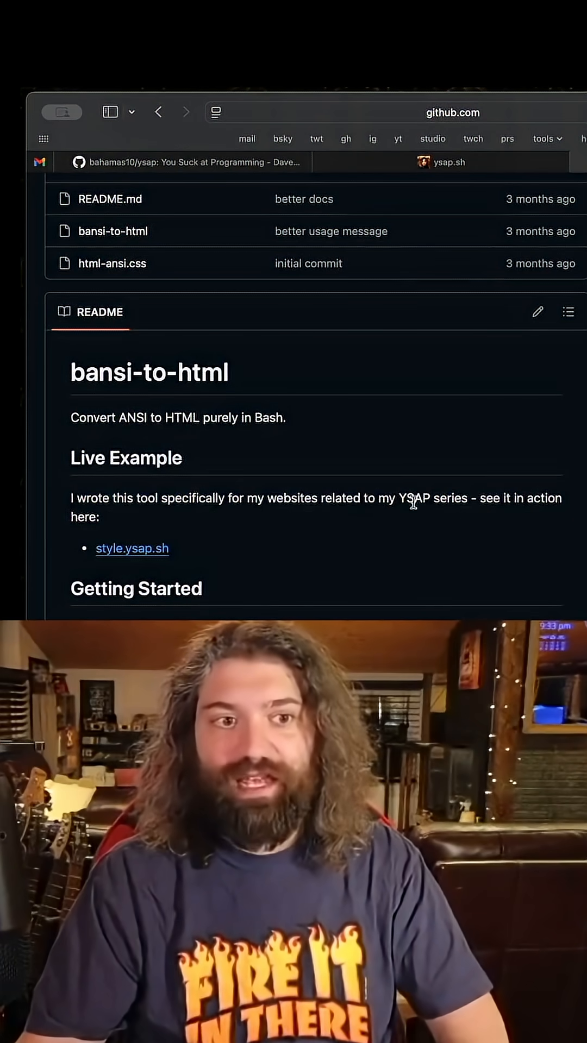
pyautogui.scroll(-3)
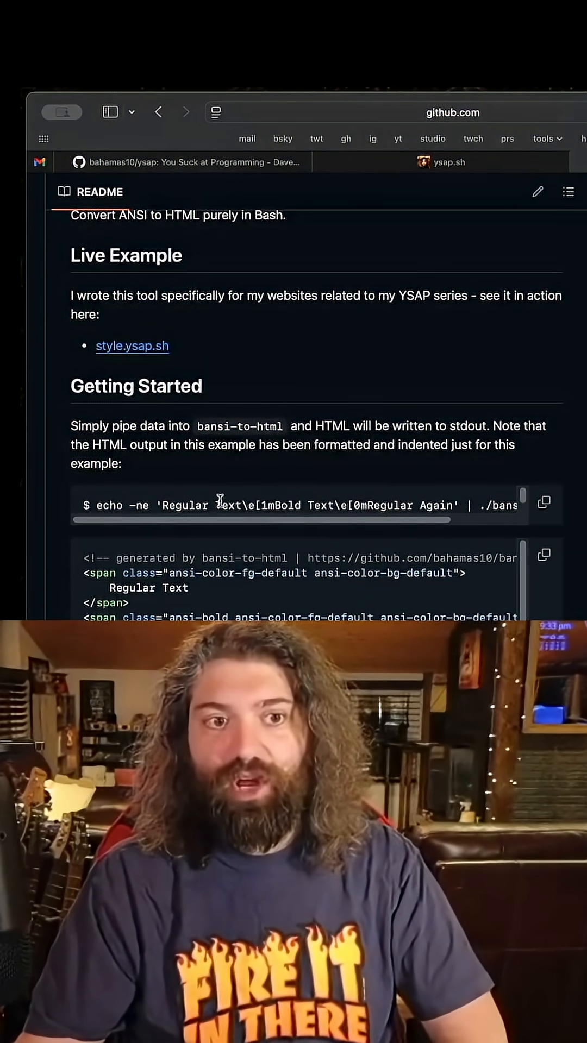
pyautogui.moveTo(245, 505); pyautogui.dragTo(398, 505)
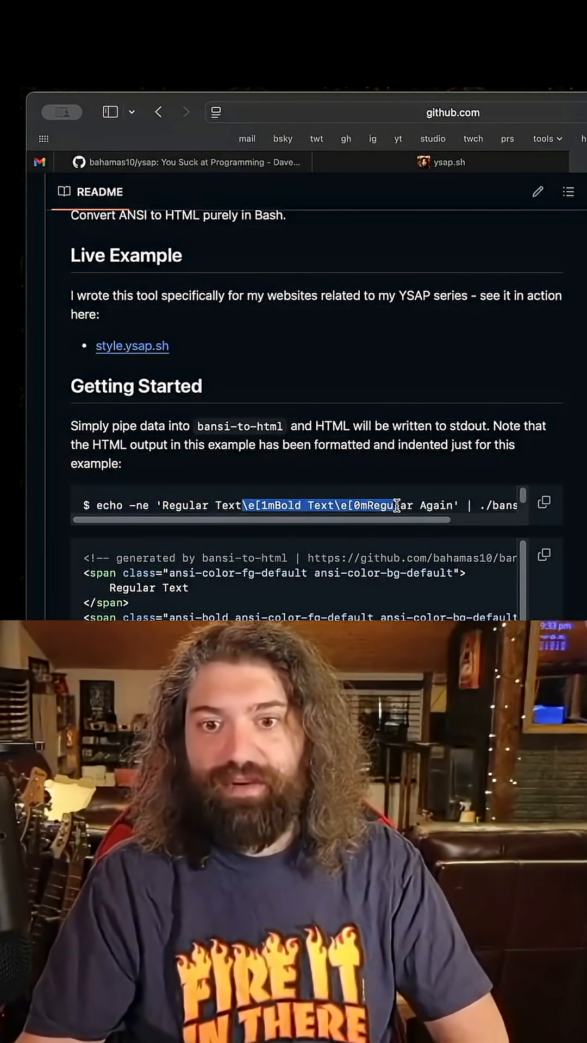
pyautogui.scroll(-3)
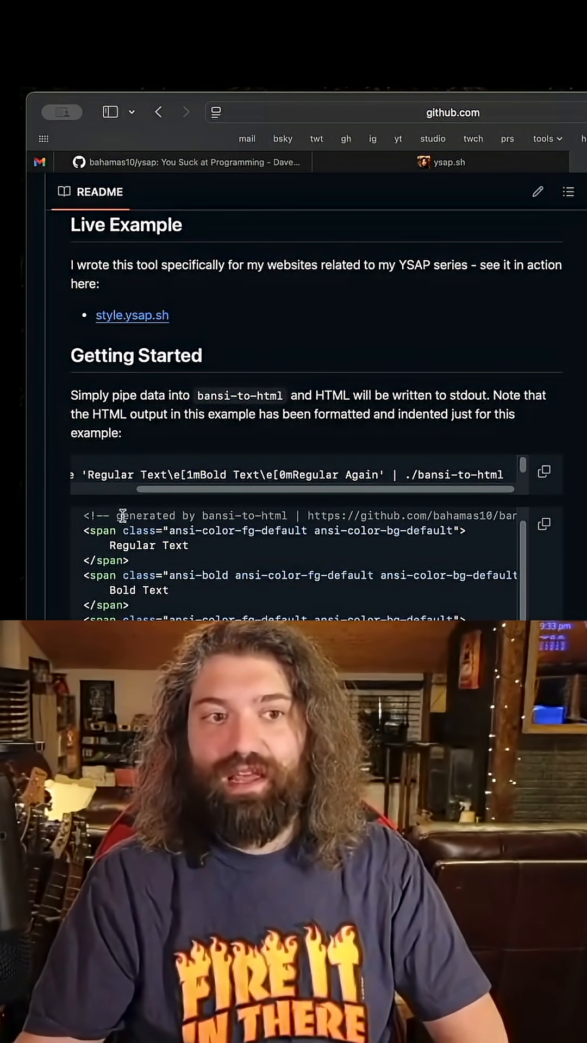
# Step: Scroll the README through its Notes and Usage sections before moving to the terminal
pyautogui.scroll(-3)
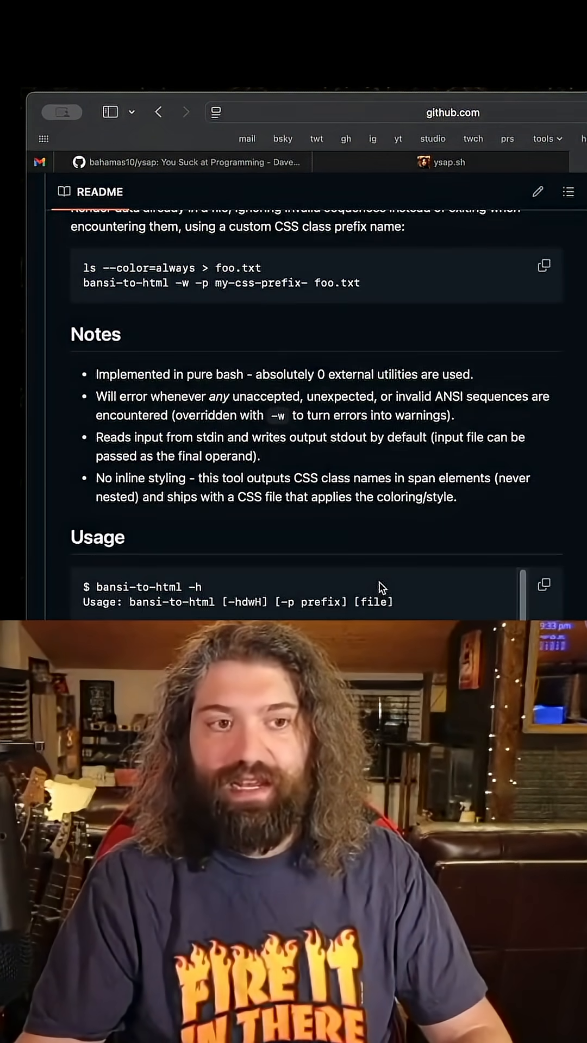
pyautogui.scroll(-3)
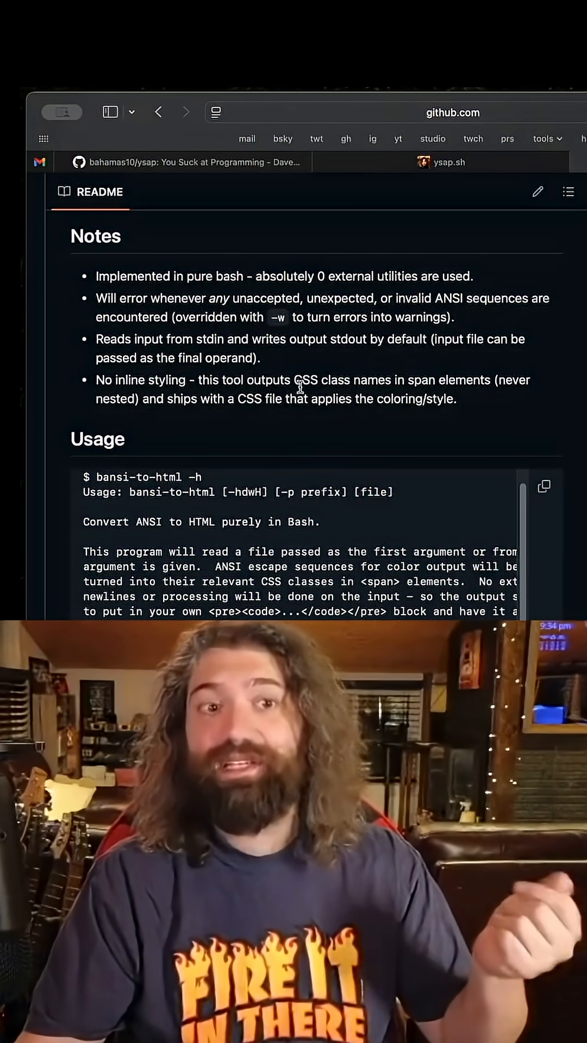
pyautogui.scroll(-3)
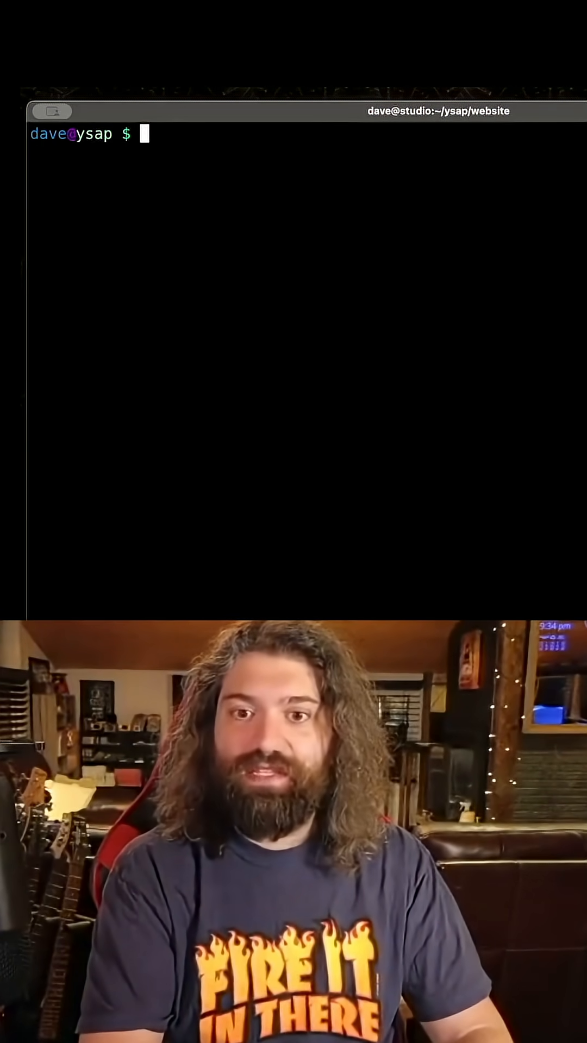
# Step: Pipe ls --color=always through ./tools/bansi-to-html, then show its -h usage help
pyautogui.write('ls --color=always | ./tools/bansi-to-html')
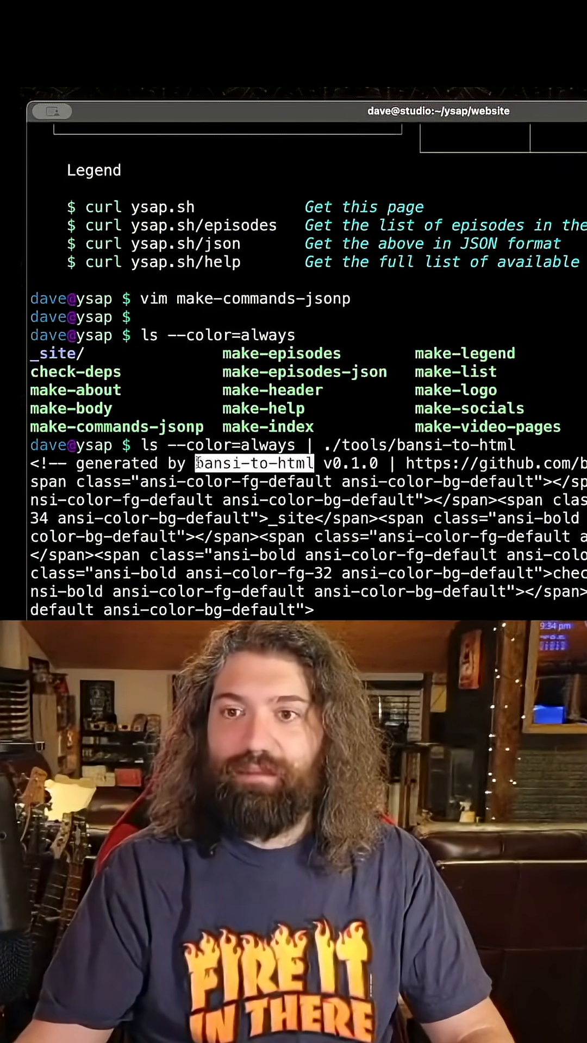
pyautogui.scroll(-3)
pyautogui.write('./tools/bansi-to-html -h')
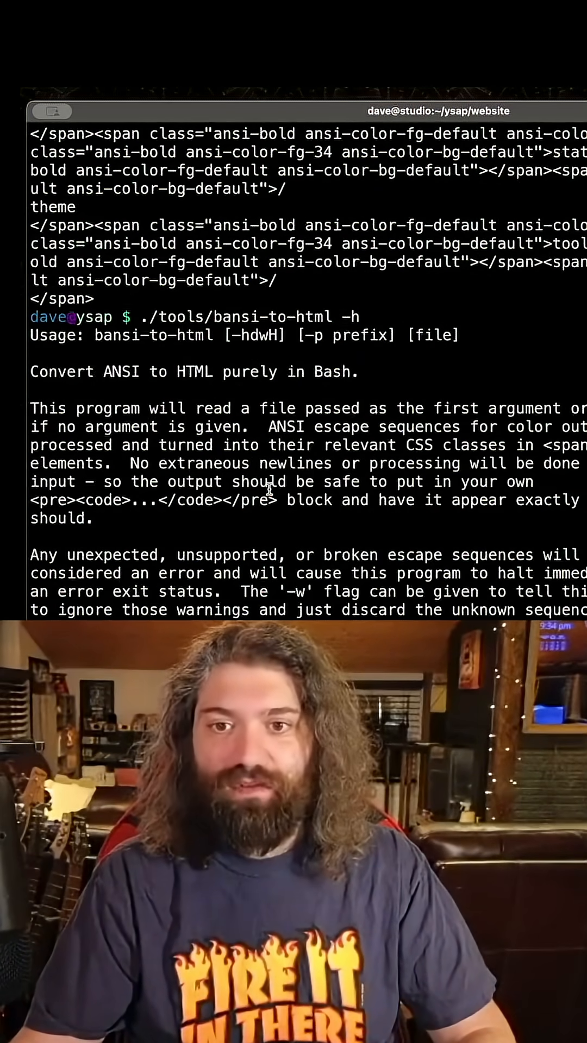
# Step: Clear the terminal and list the website directory's files with a plain ls
pyautogui.scroll(-3)
pyautogui.write('ls')
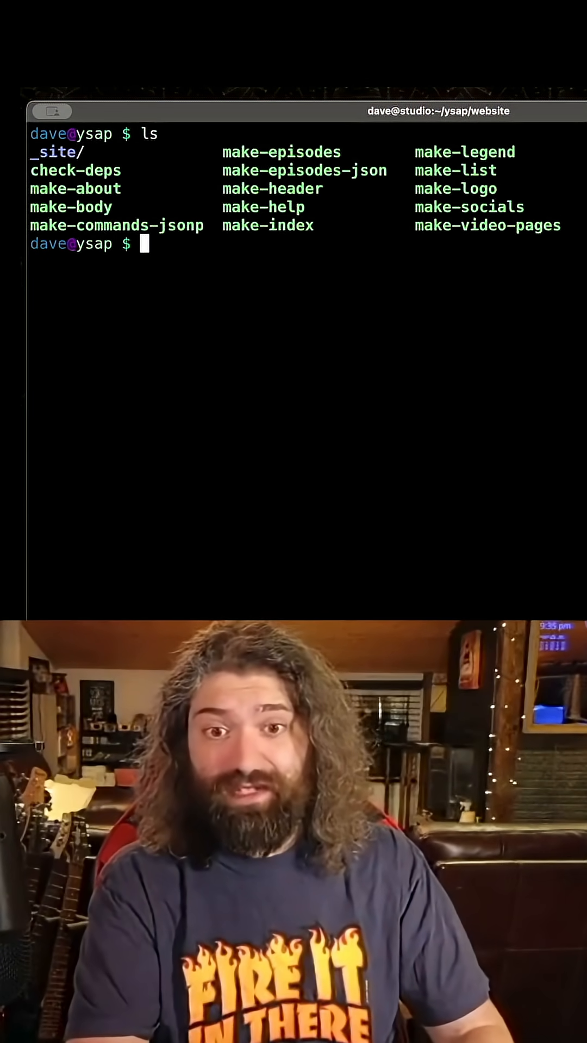
# Step: Run curl style.ysap.sh to print the coloured Bash Style Guide and scroll its output
pyautogui.write('curl style.y')
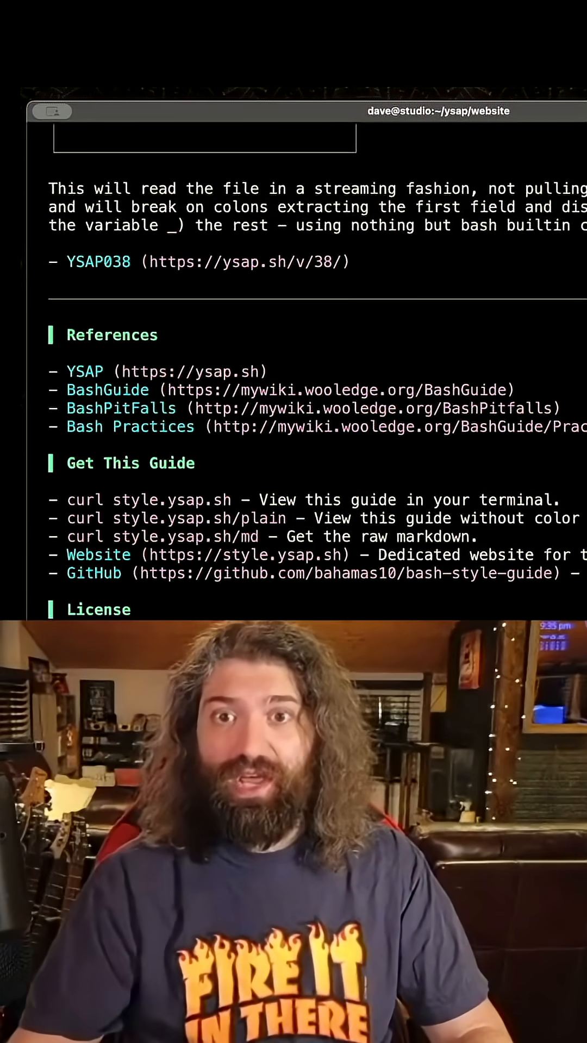
pyautogui.scroll(-3)
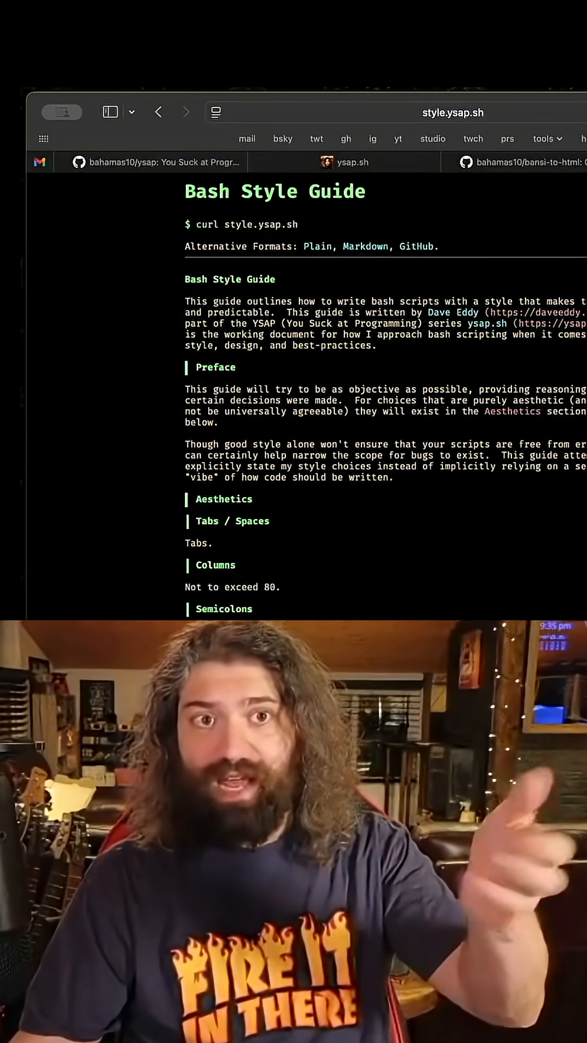
# Step: Scroll past Semicolons, Functions, test(1) and Sequences to Command Substitution and Math
pyautogui.scroll(-3)
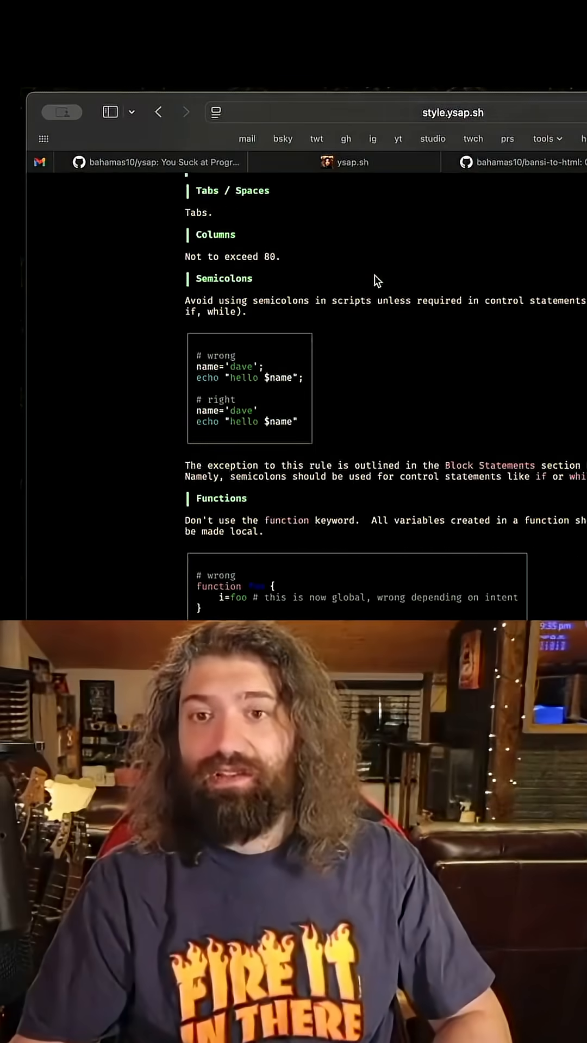
pyautogui.scroll(-3)
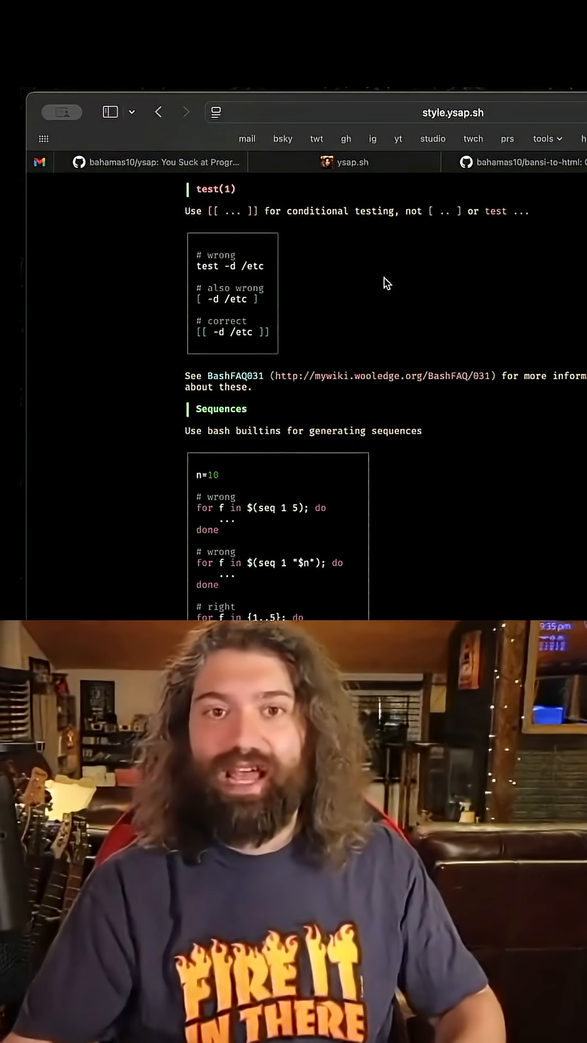
pyautogui.scroll(-3)
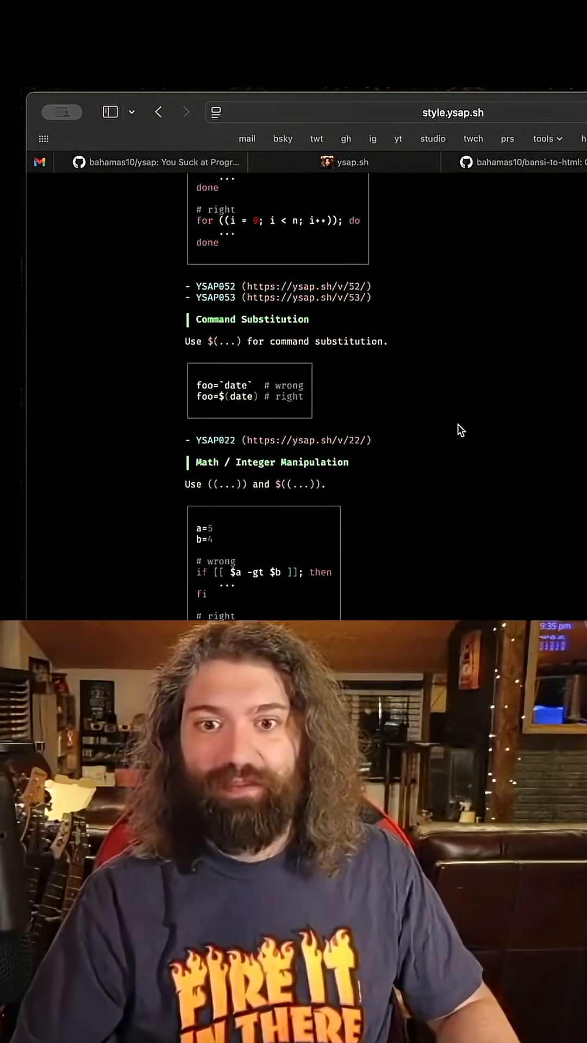